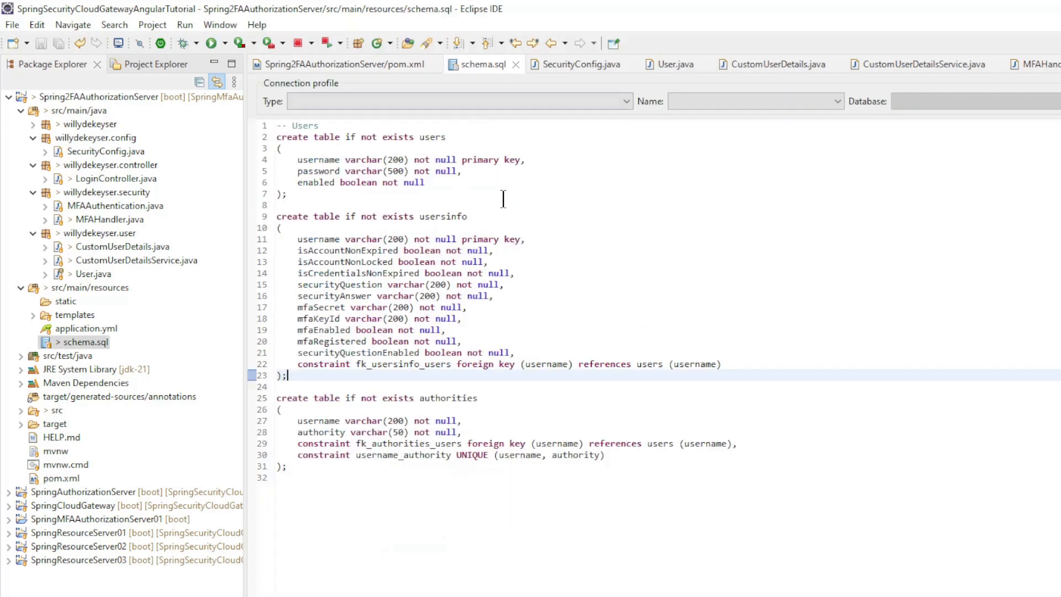
{"action": "mouse_move", "coordinate": [485, 159]}
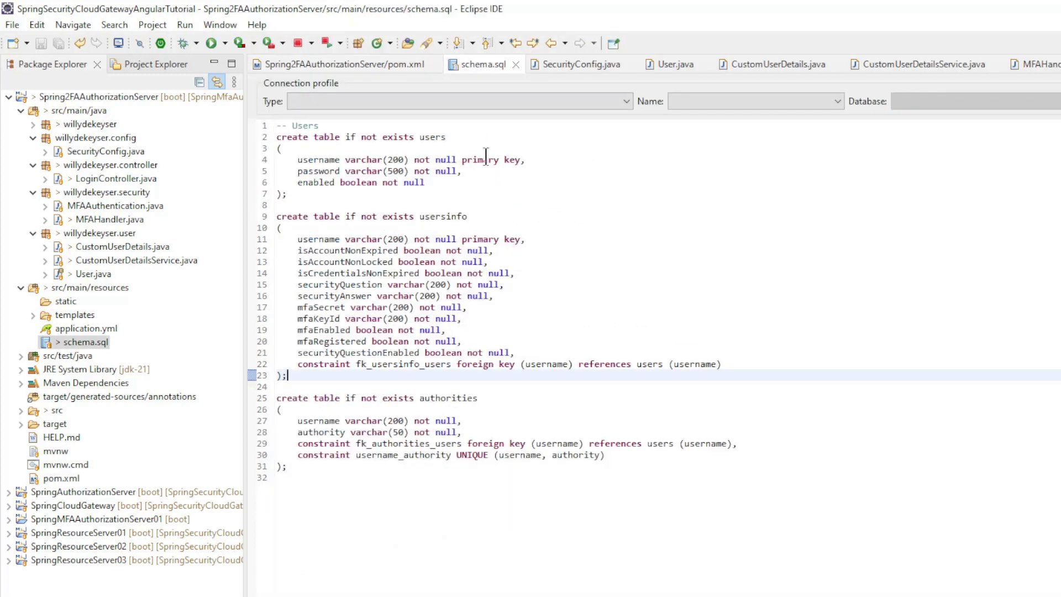
{"action": "mouse_move", "coordinate": [597, 205]}
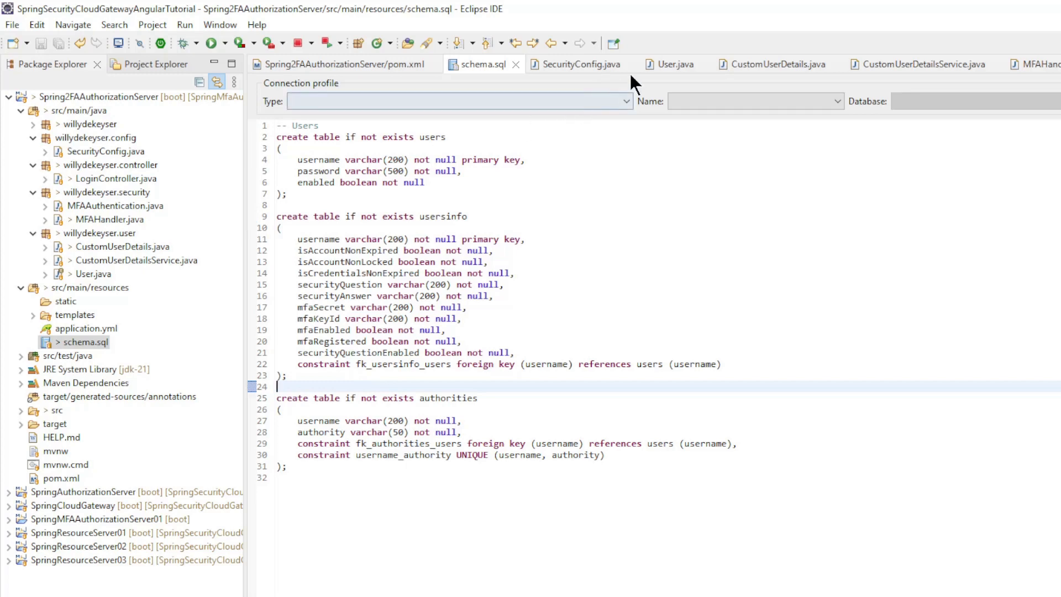
- Switch from schema.sql to the User.java record with its username, password and MFA fields
{"action": "left_click", "coordinate": [674, 64]}
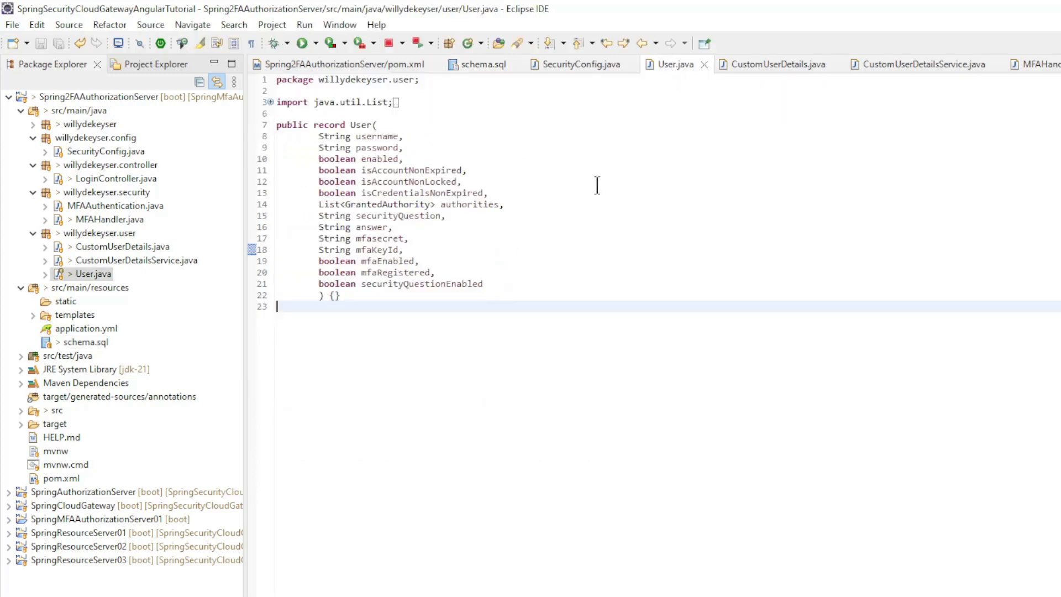
- Highlight the customUserDetailsService bean definition in SecurityConfig.java
{"action": "left_click", "coordinate": [582, 64]}
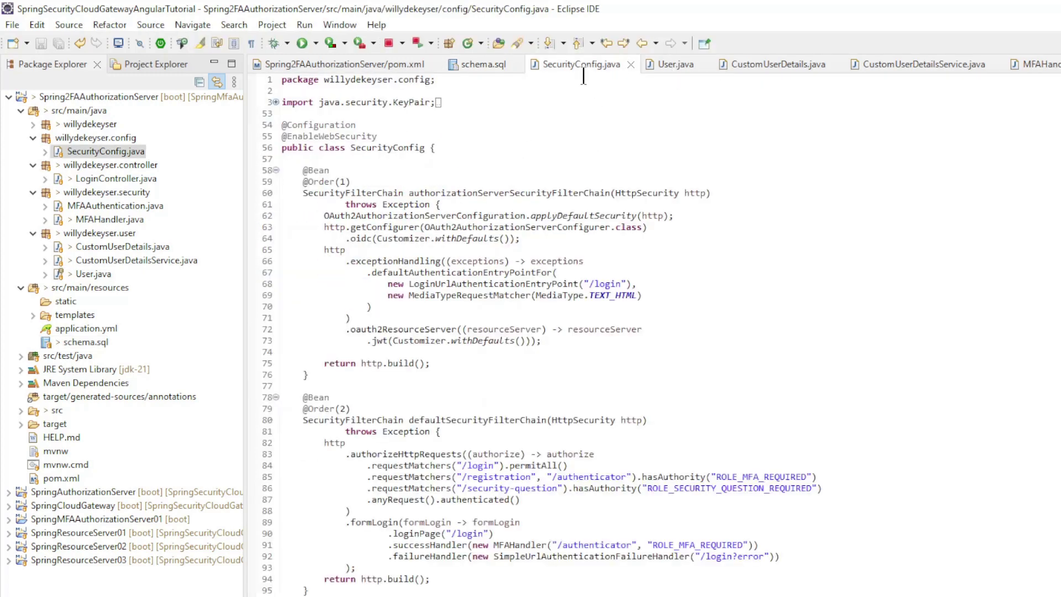
{"action": "scroll", "scroll_direction": "down", "scroll_amount": 3}
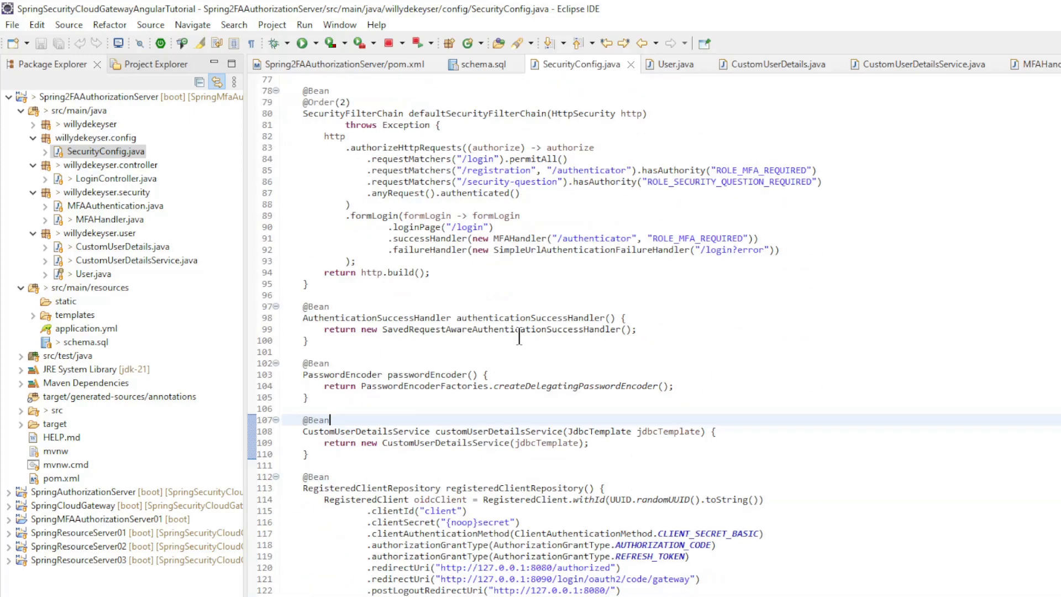
{"action": "left_click_drag", "start_coordinate": [331, 420], "coordinate": [423, 465]}
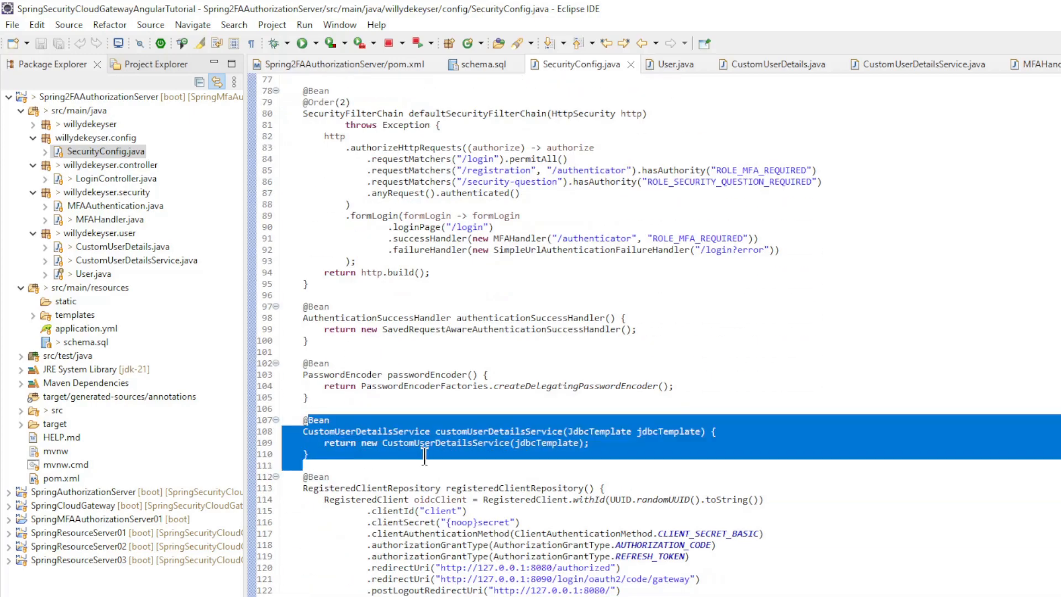
{"action": "scroll", "scroll_direction": "down", "scroll_amount": 3}
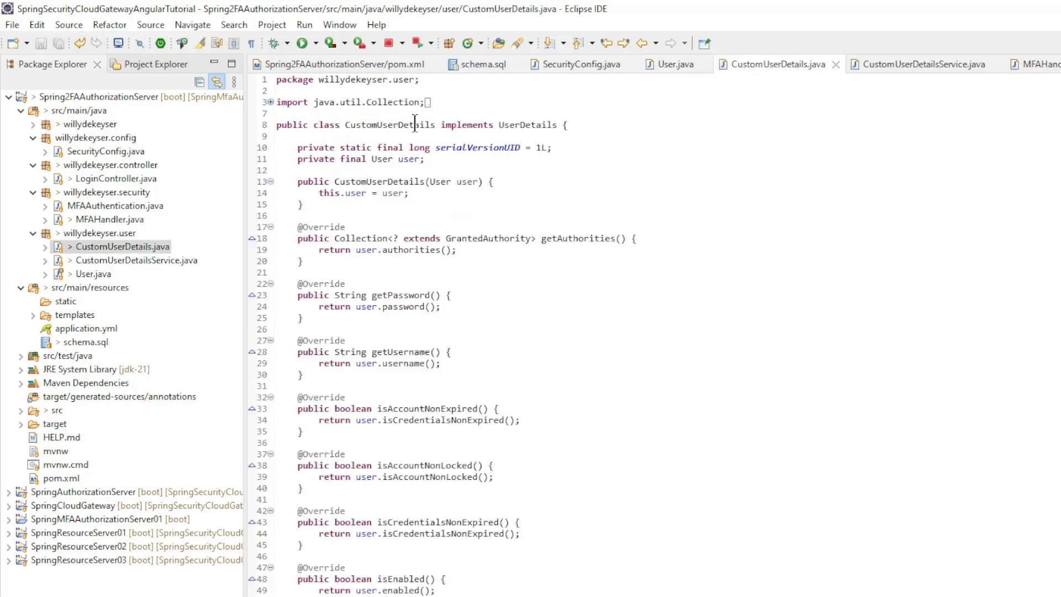
- Highlight CustomUserDetails' implements UserDetails line and getUser method, then switch to CustomUserDetailsService.java
{"action": "left_click_drag", "start_coordinate": [414, 124], "coordinate": [567, 124]}
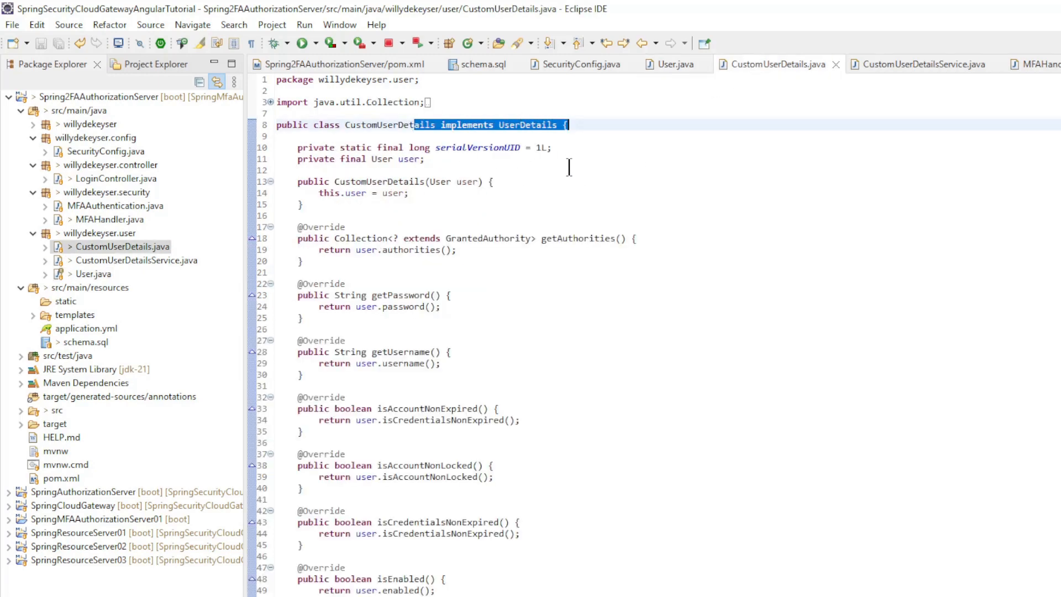
{"action": "scroll", "scroll_direction": "down", "scroll_amount": 3}
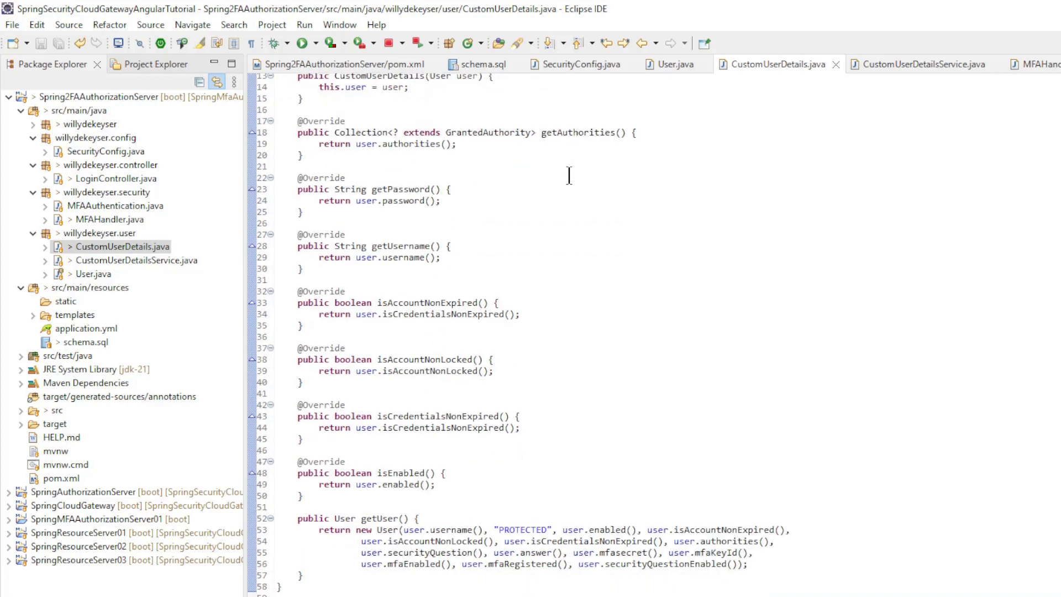
{"action": "left_click_drag", "start_coordinate": [296, 518], "coordinate": [301, 575]}
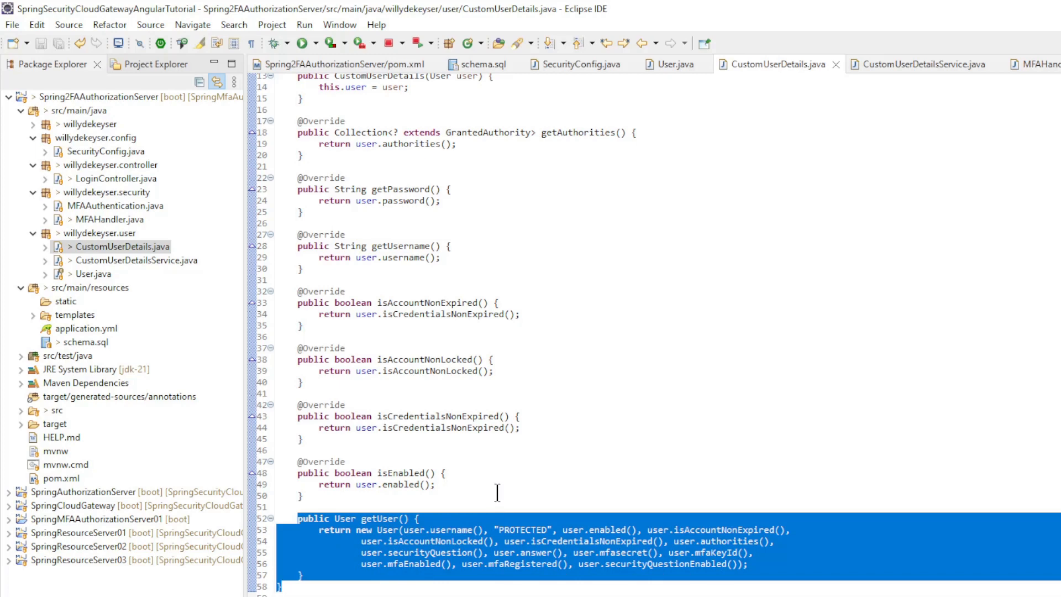
{"action": "left_click", "coordinate": [718, 135]}
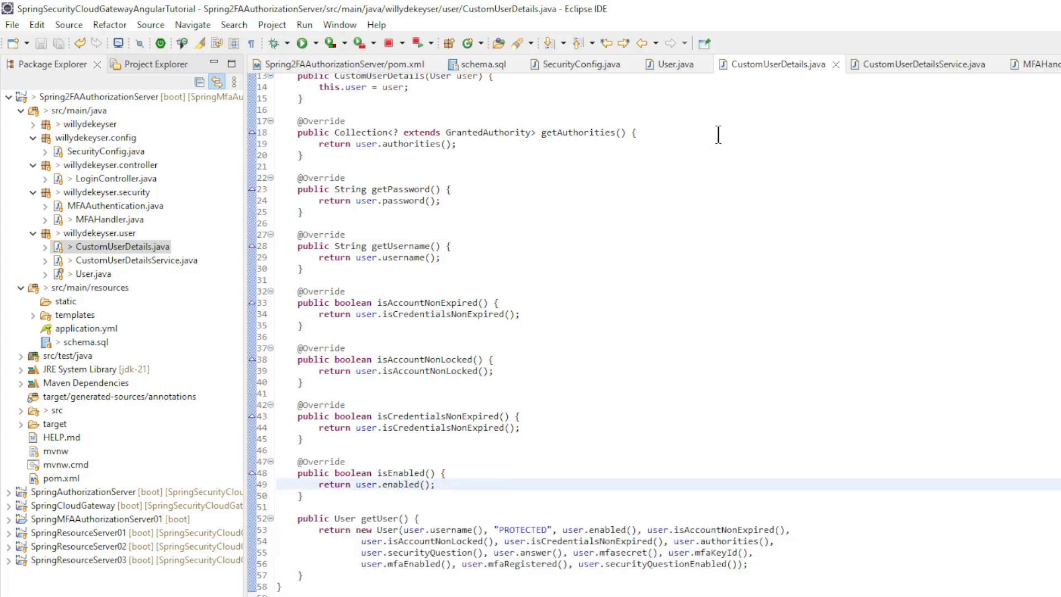
{"action": "left_click", "coordinate": [926, 64]}
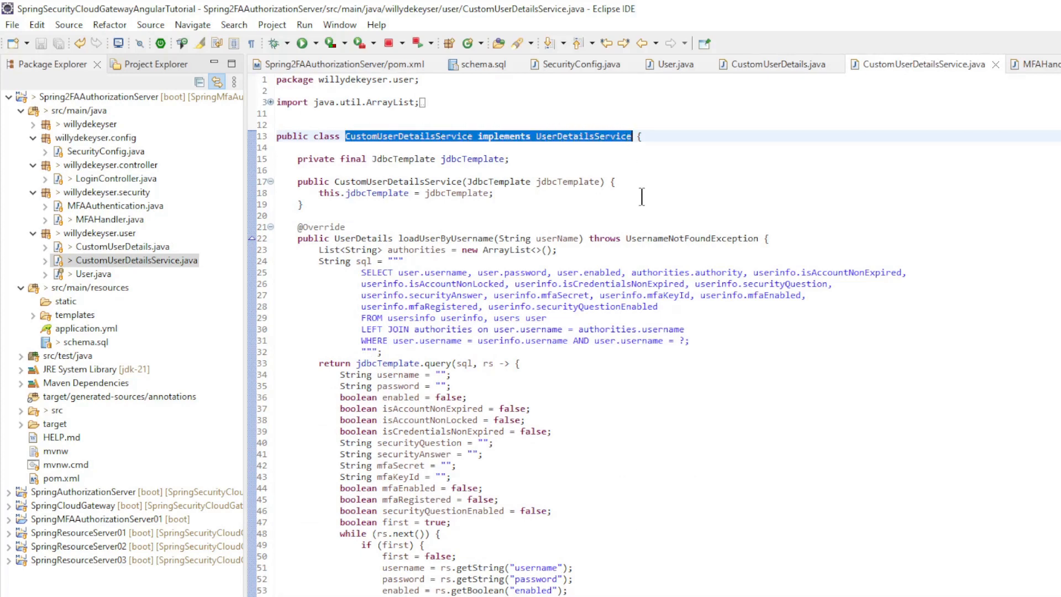
- Select loadUserByUsername, scroll its query and result mapping, then open MFAHandler.java
{"action": "double_click", "coordinate": [445, 238]}
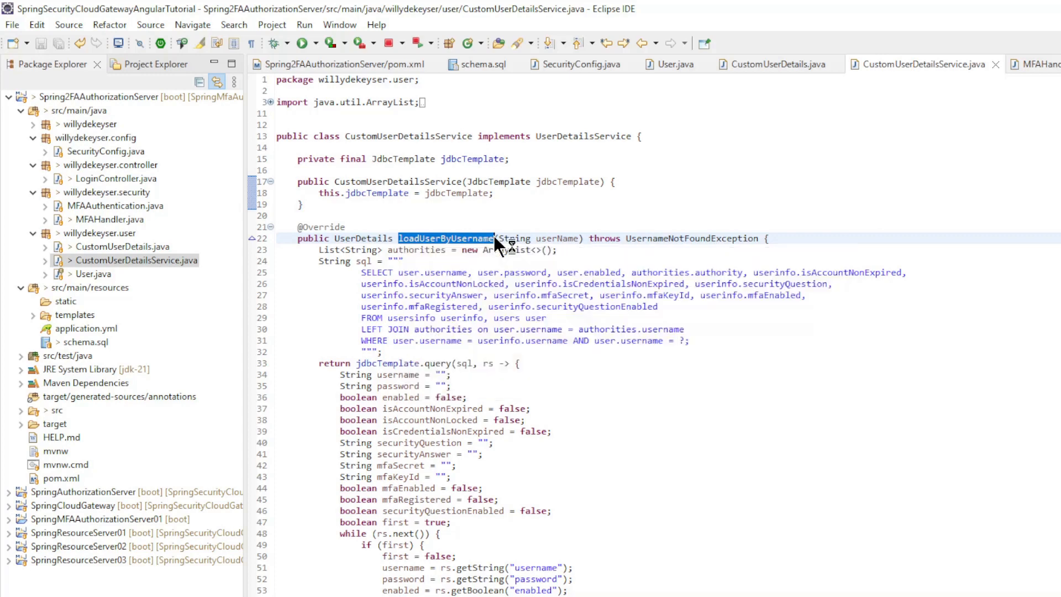
{"action": "mouse_move", "coordinate": [530, 216]}
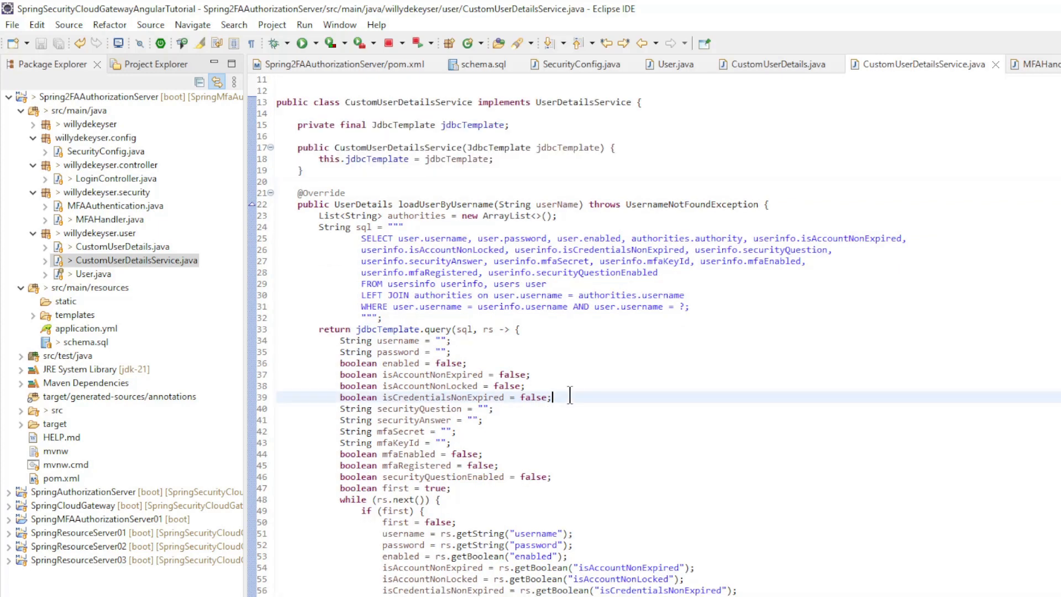
{"action": "scroll", "scroll_direction": "down", "scroll_amount": 3}
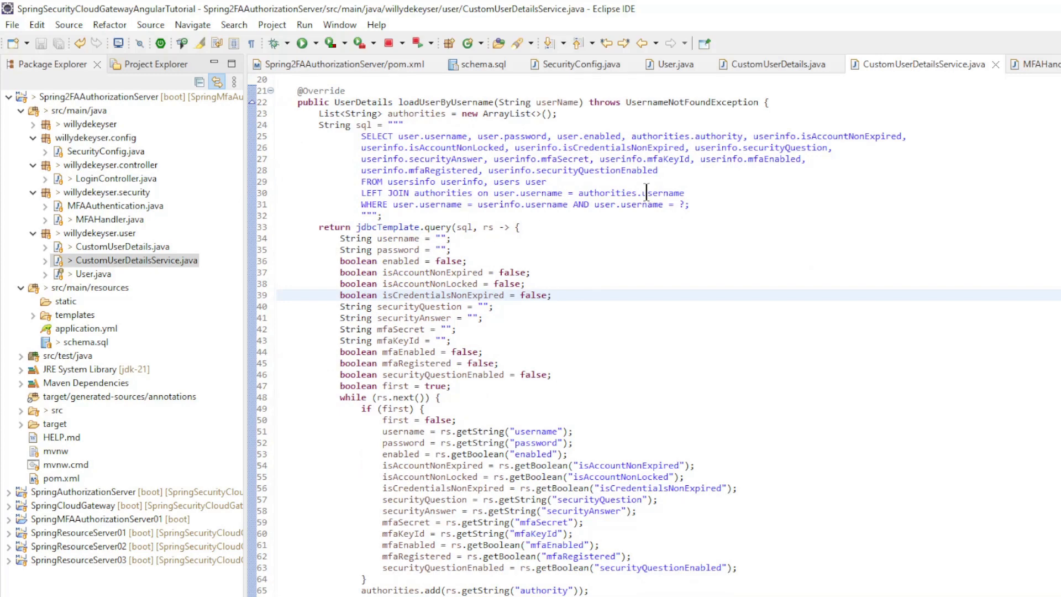
{"action": "scroll", "scroll_direction": "down", "scroll_amount": 3}
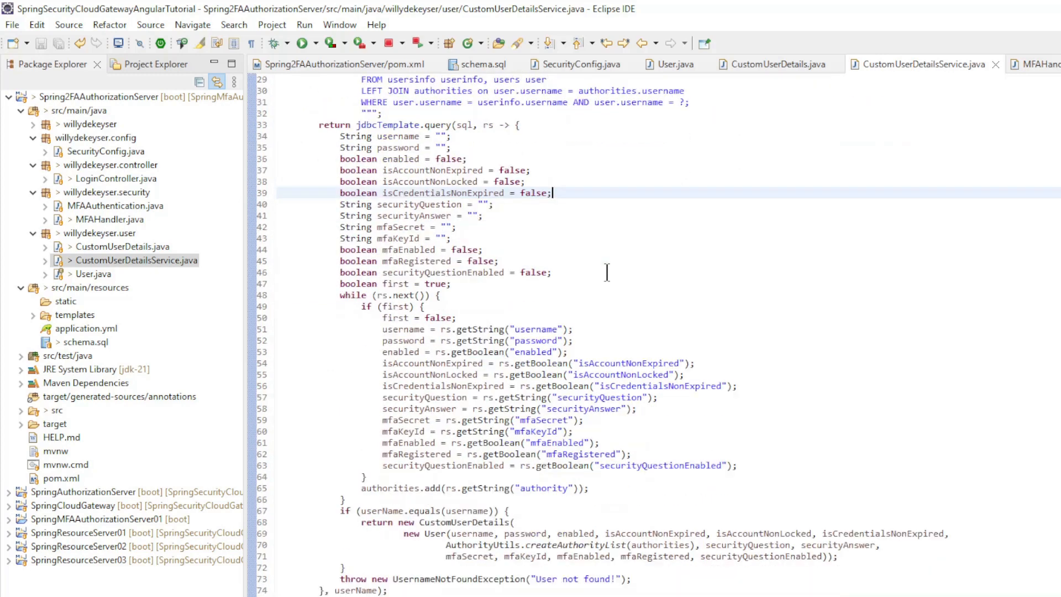
{"action": "scroll", "scroll_direction": "down", "scroll_amount": 3}
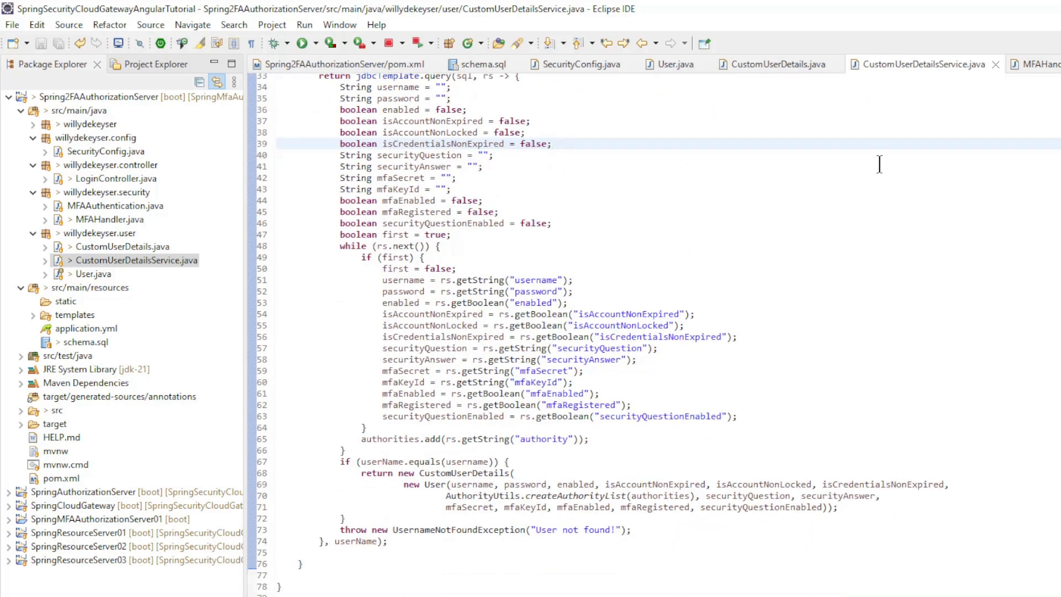
{"action": "left_click", "coordinate": [111, 219]}
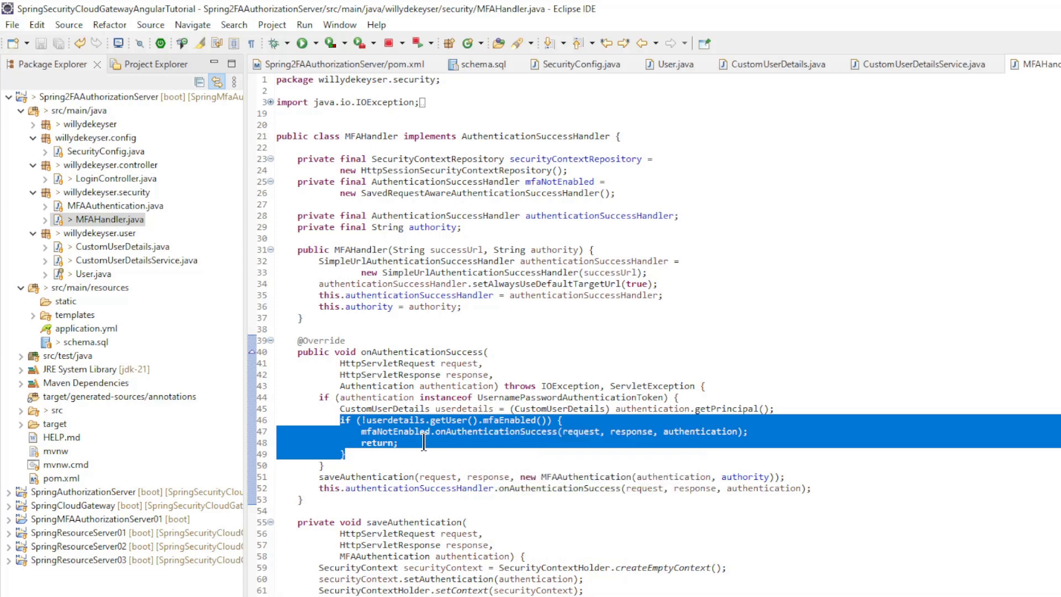
{"action": "mouse_move", "coordinate": [518, 432]}
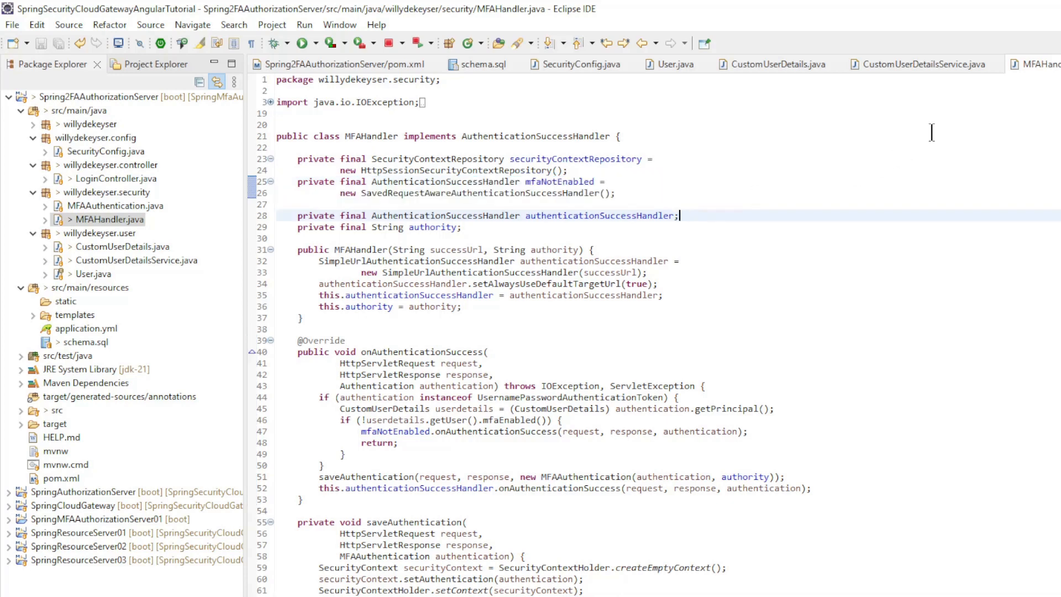
- Open LoginController.java from the Package Explorer
{"action": "left_click", "coordinate": [116, 178]}
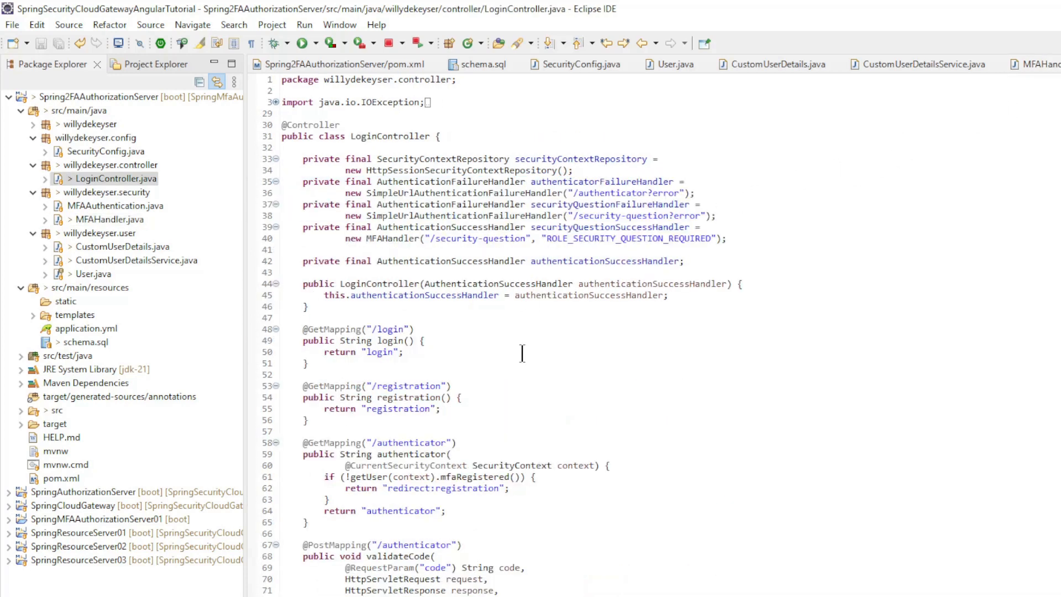
{"action": "scroll", "scroll_direction": "down", "scroll_amount": 3}
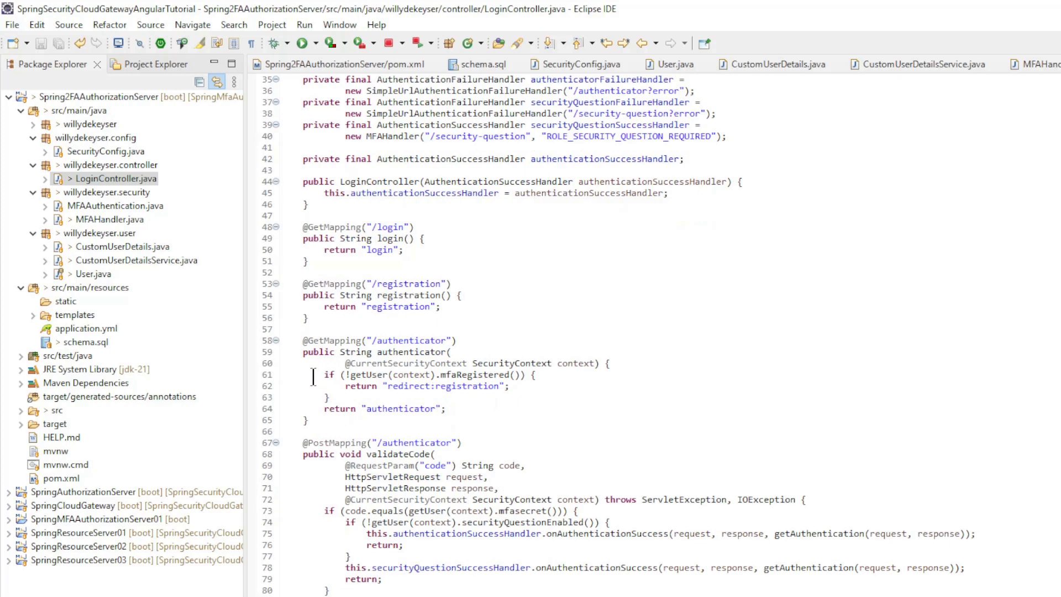
{"action": "left_click_drag", "start_coordinate": [326, 375], "coordinate": [359, 397]}
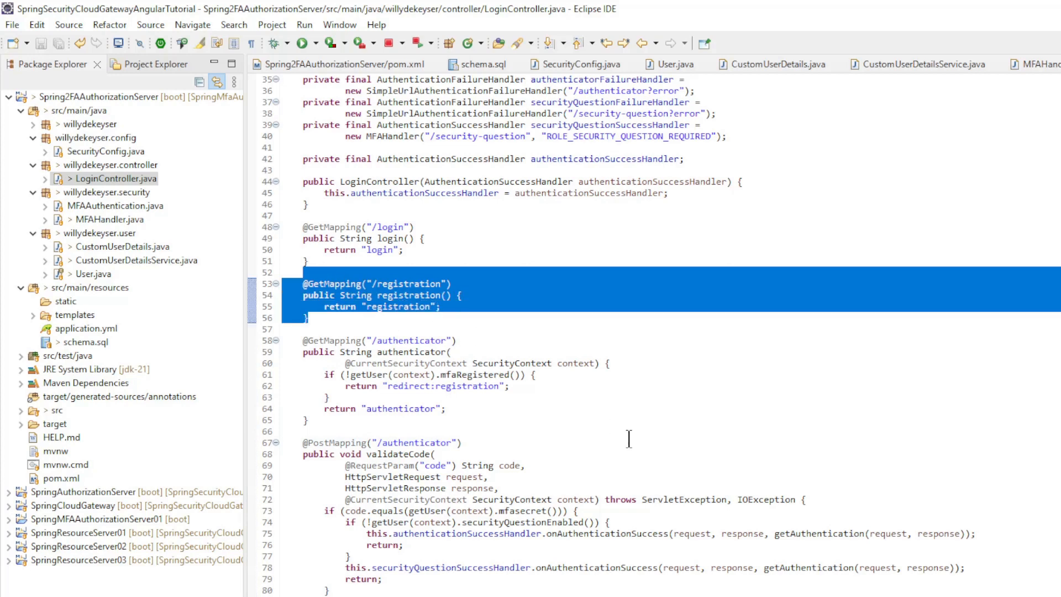
{"action": "scroll", "scroll_direction": "down", "scroll_amount": 3}
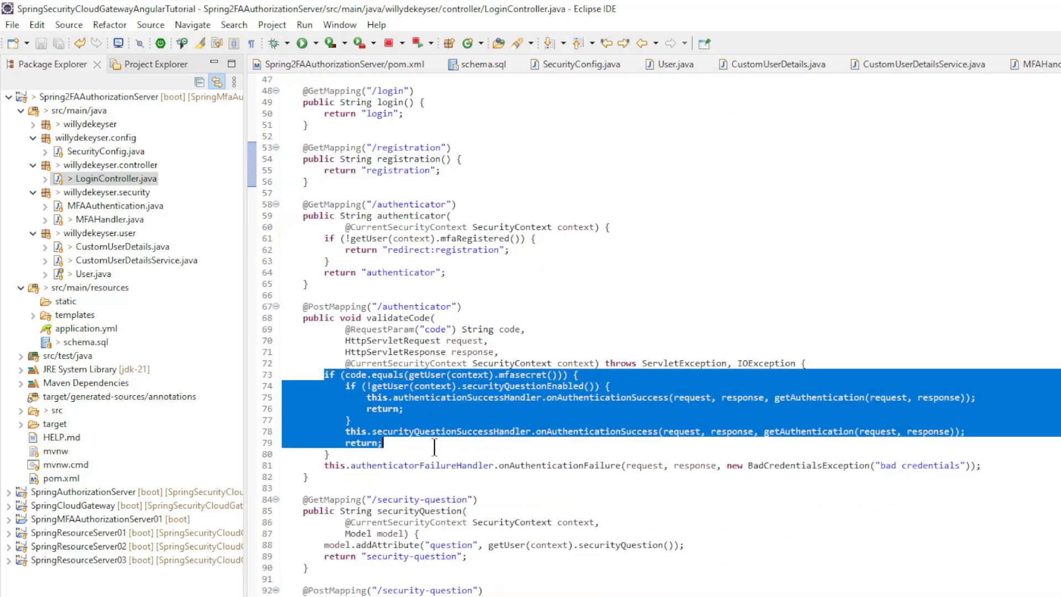
{"action": "mouse_move", "coordinate": [514, 406]}
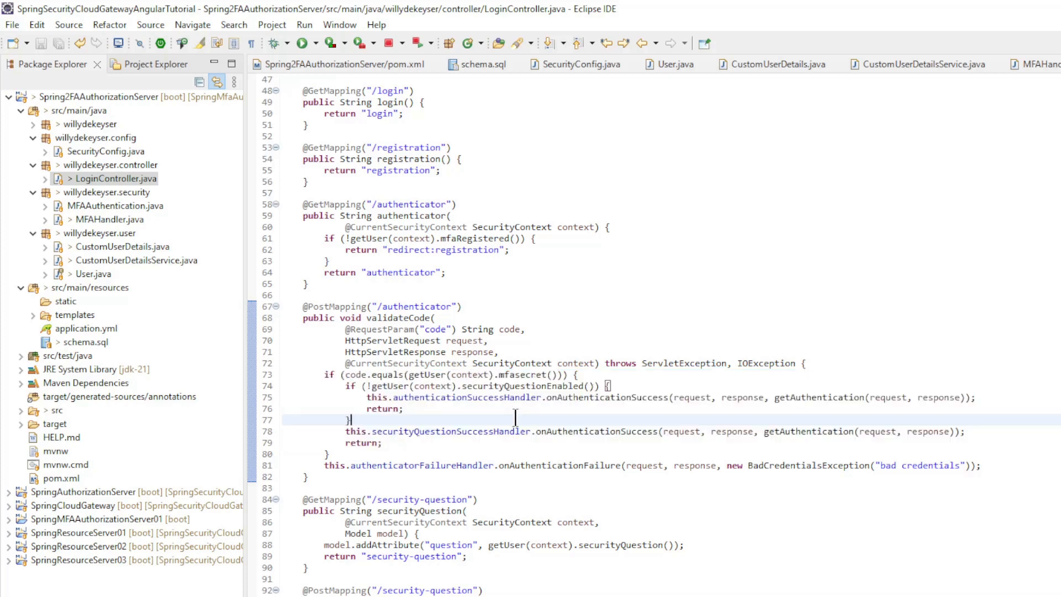
{"action": "mouse_move", "coordinate": [475, 398]}
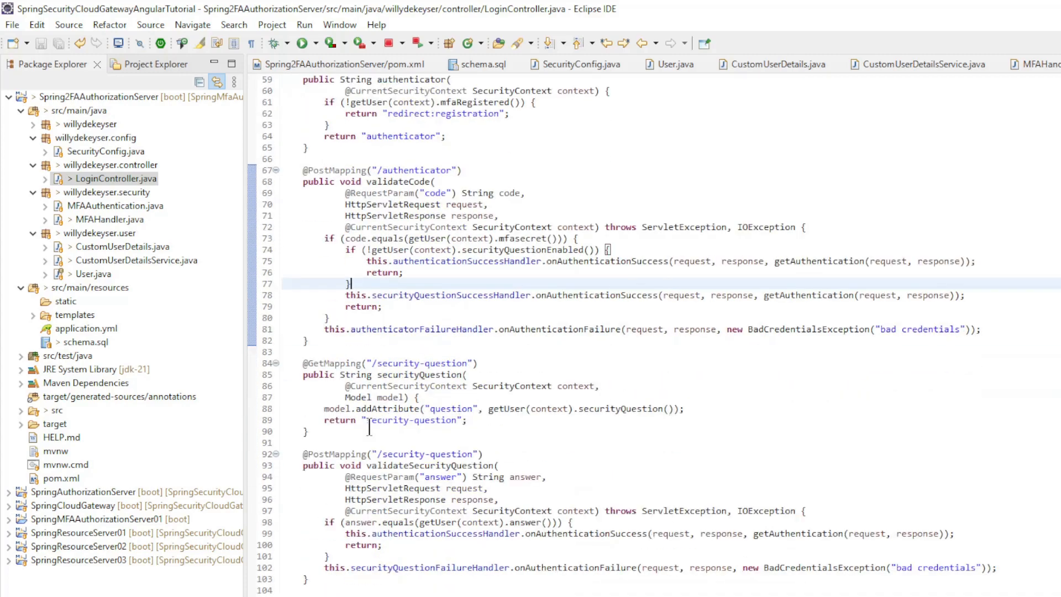
{"action": "scroll", "scroll_direction": "down", "scroll_amount": 3}
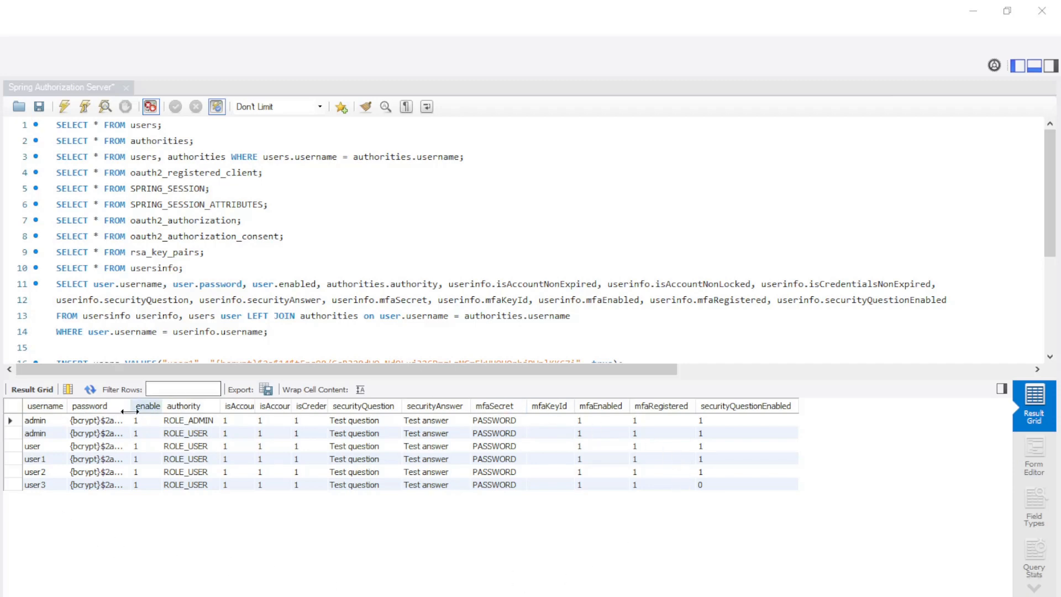
{"action": "mouse_move", "coordinate": [37, 485]}
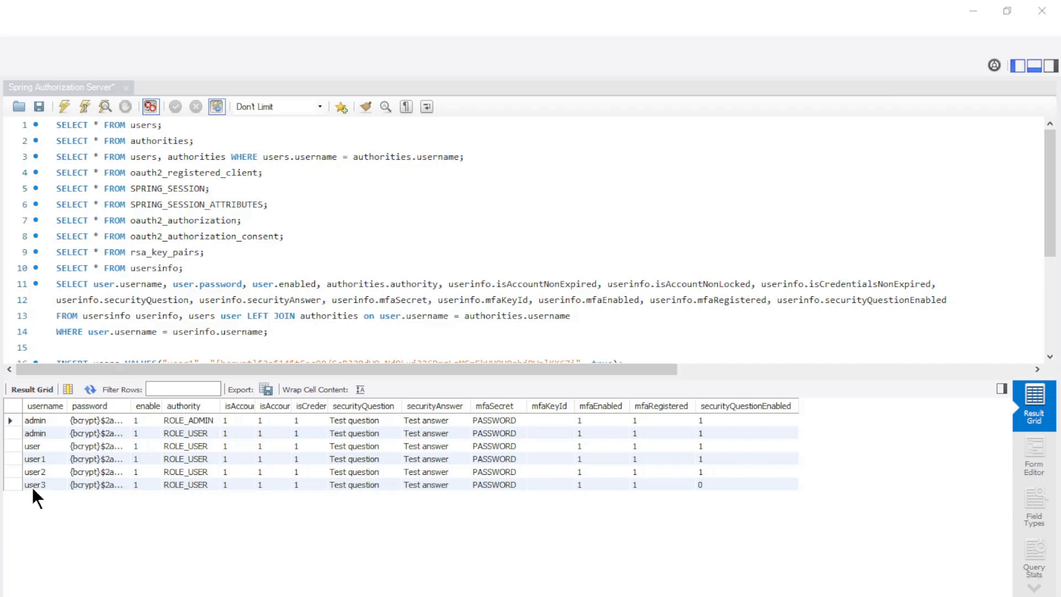
{"action": "mouse_move", "coordinate": [345, 494]}
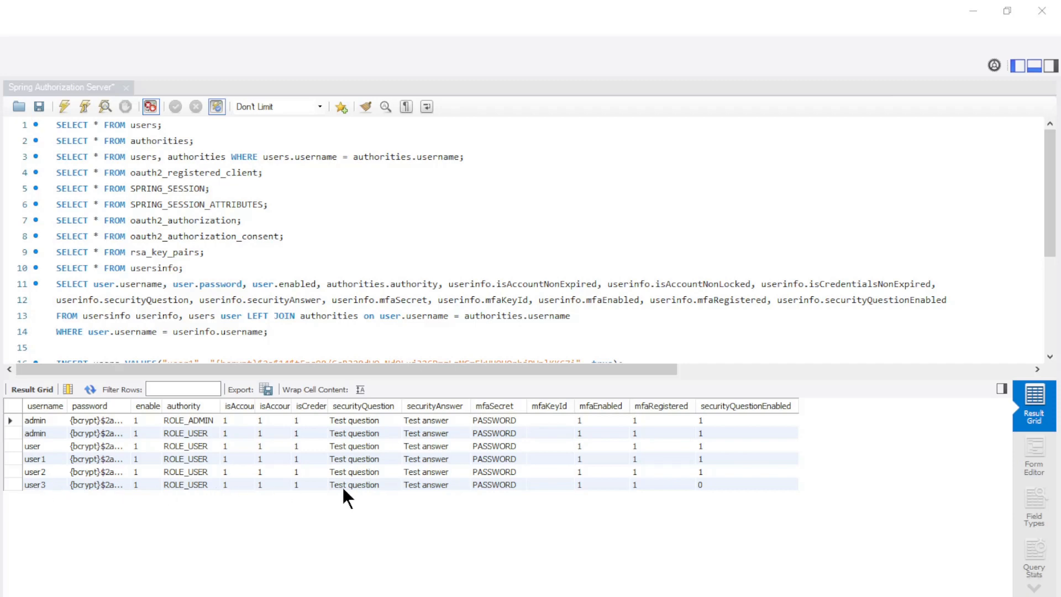